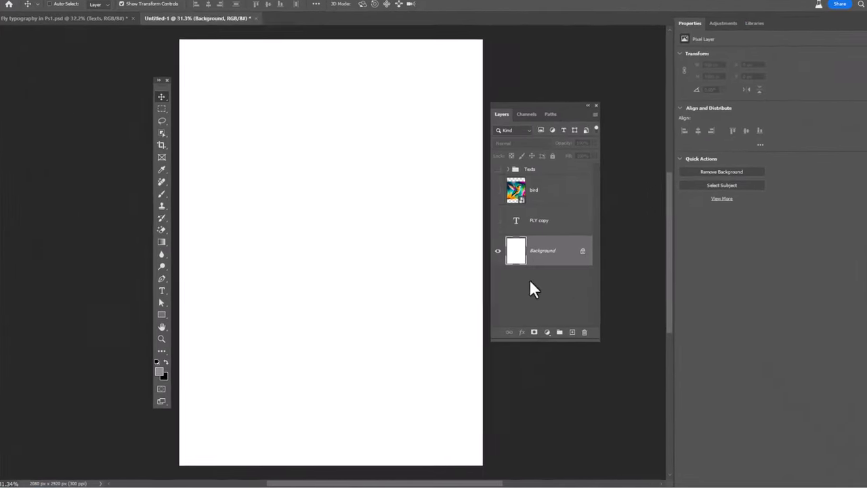
Add a Solid Color fill layer in light grey ebebeb over the white background
click(547, 332)
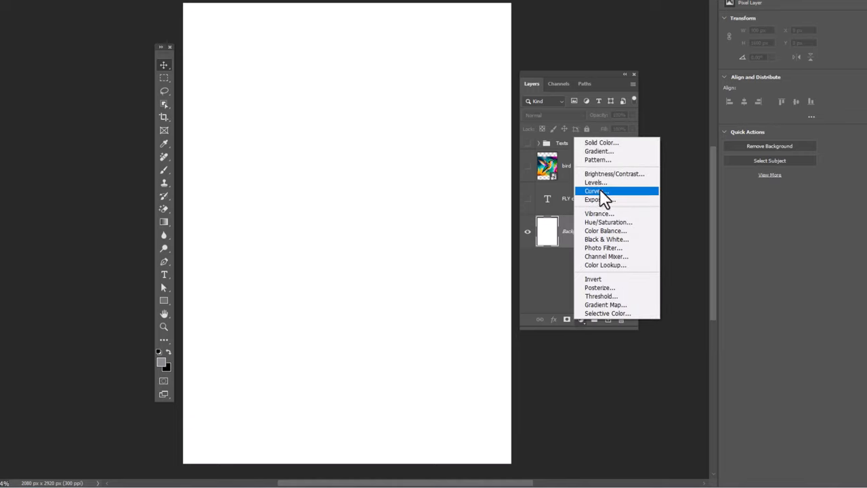
click(601, 143)
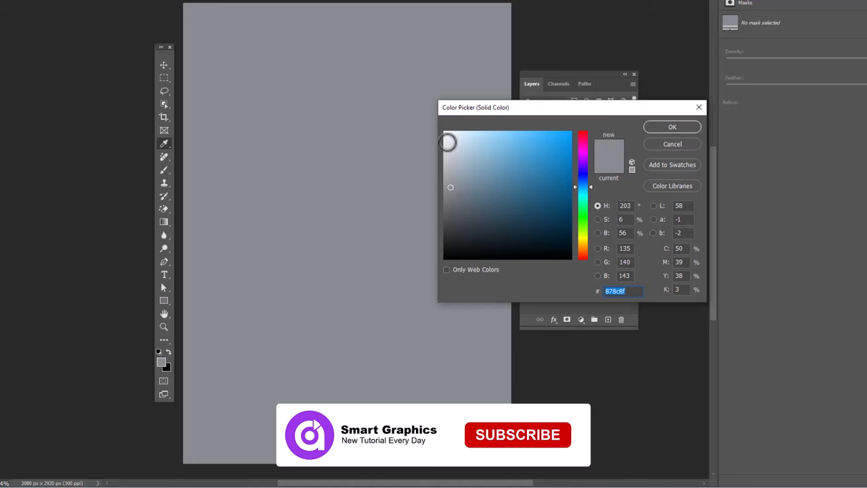
text(ebebeb)
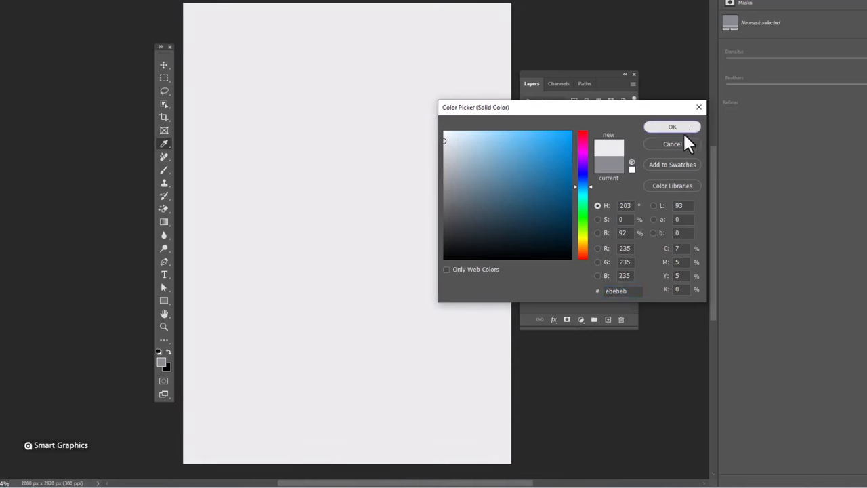
click(671, 127)
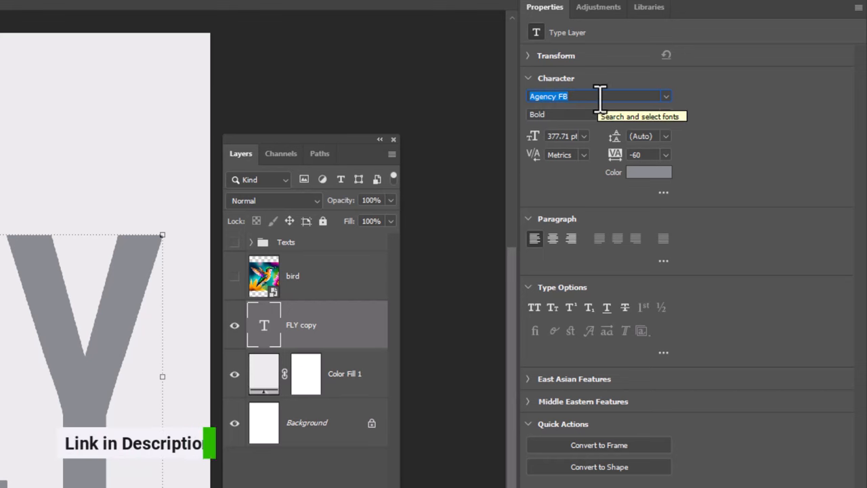
mouse_move(666, 165)
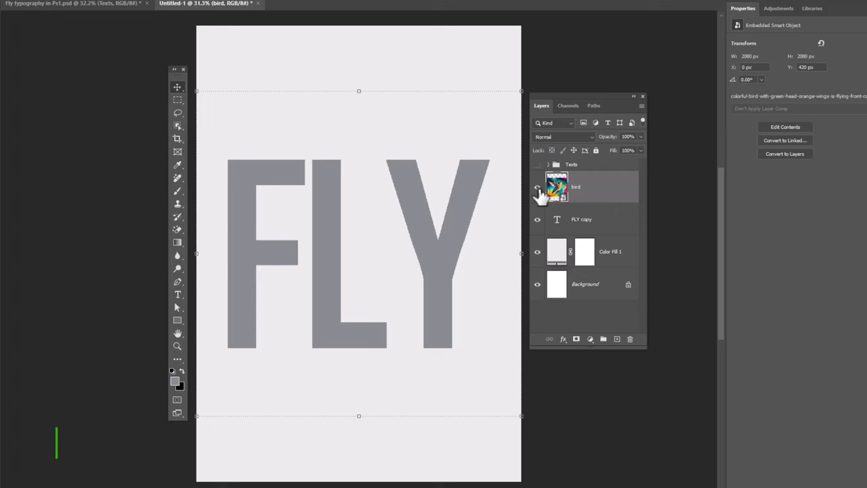
Reveal the hummingbird layer at reduced opacity and scale it to cover the FLY letters
click(537, 187)
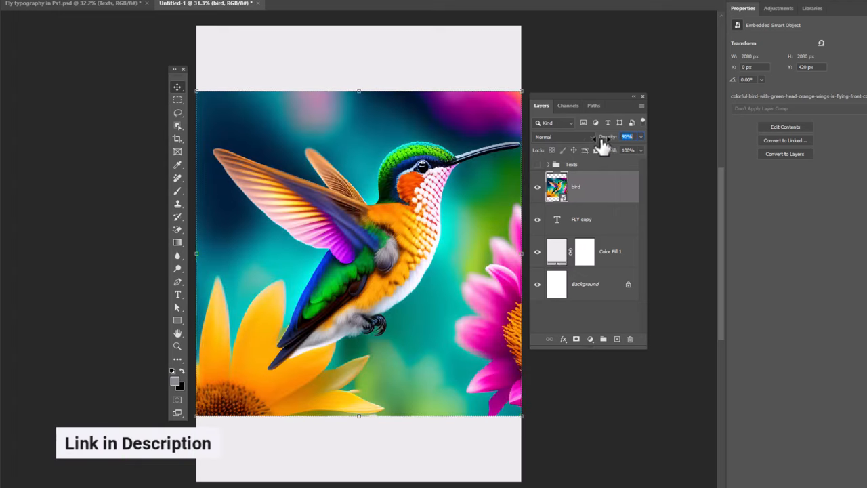
drag(625, 136, 606, 136)
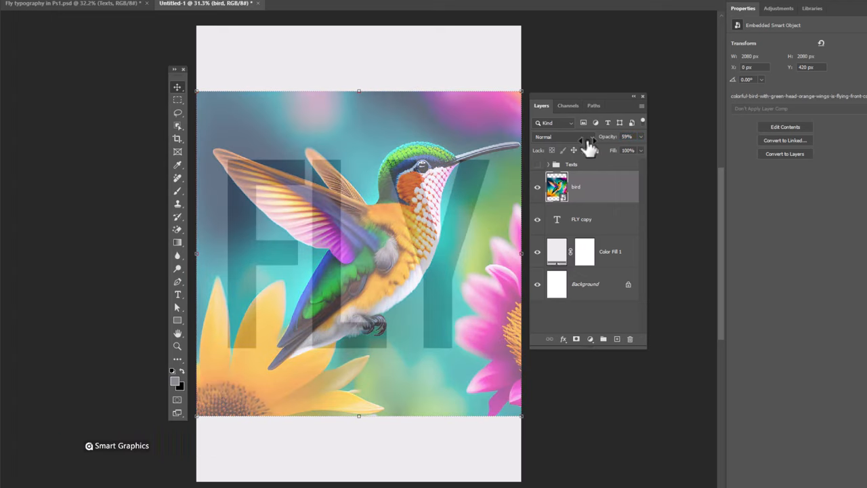
key(ctrl+t)
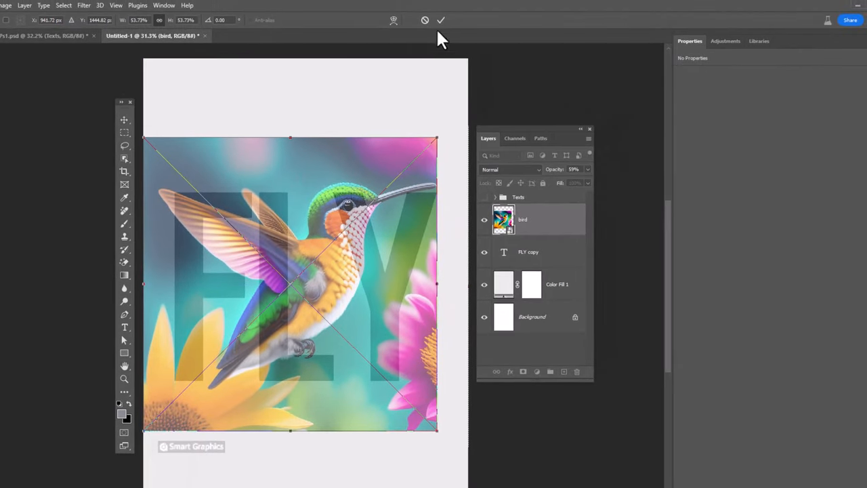
click(441, 20)
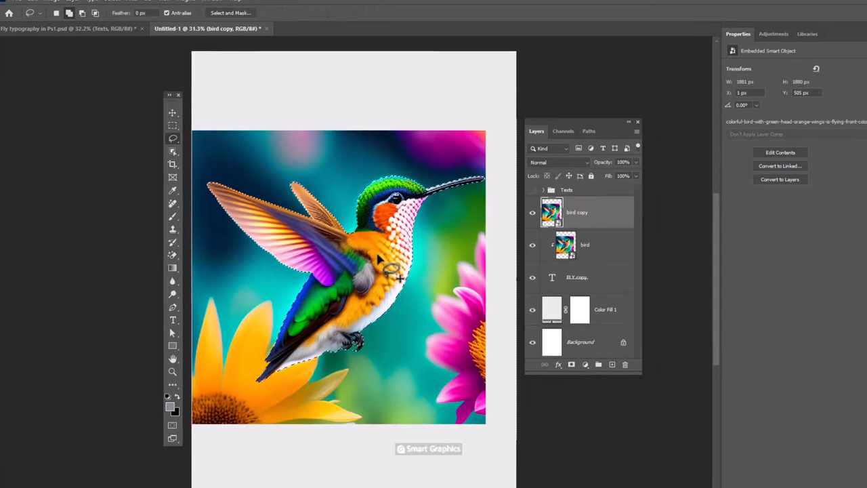
Mask the duplicate bird layer to its selected subject so the hummingbird pops out
click(542, 323)
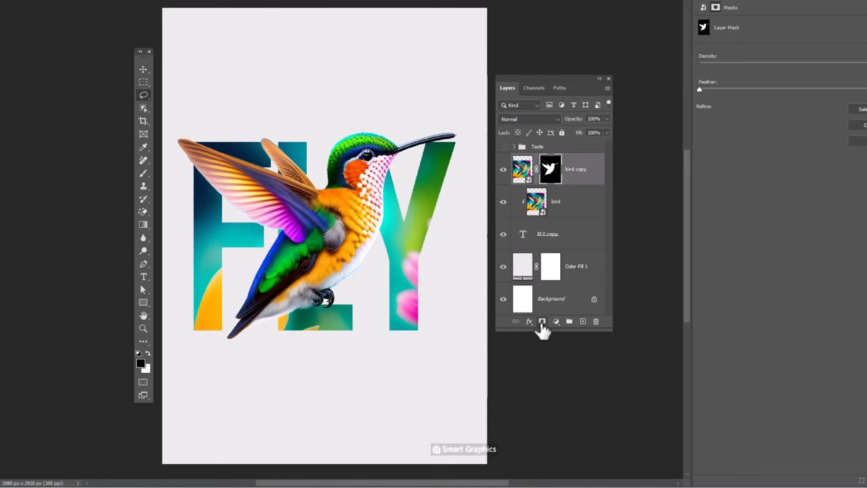
mouse_move(574, 244)
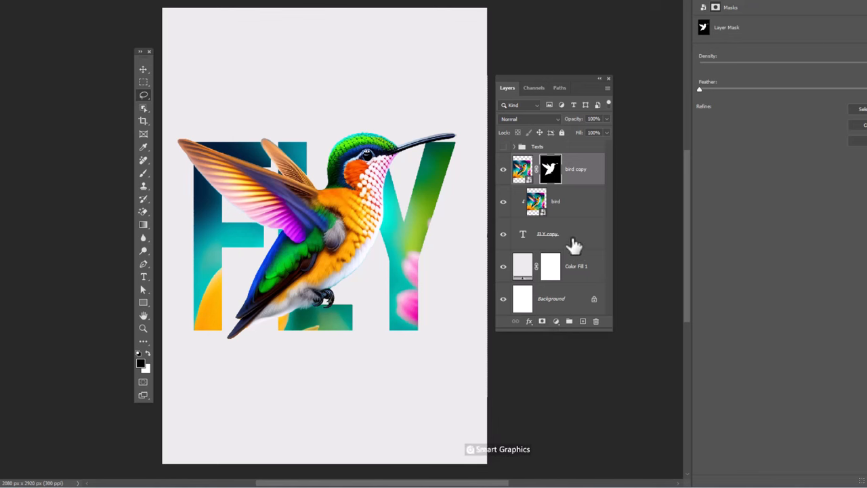
Duplicate the FLY copy text layer and move it above both bird layers
click(548, 233)
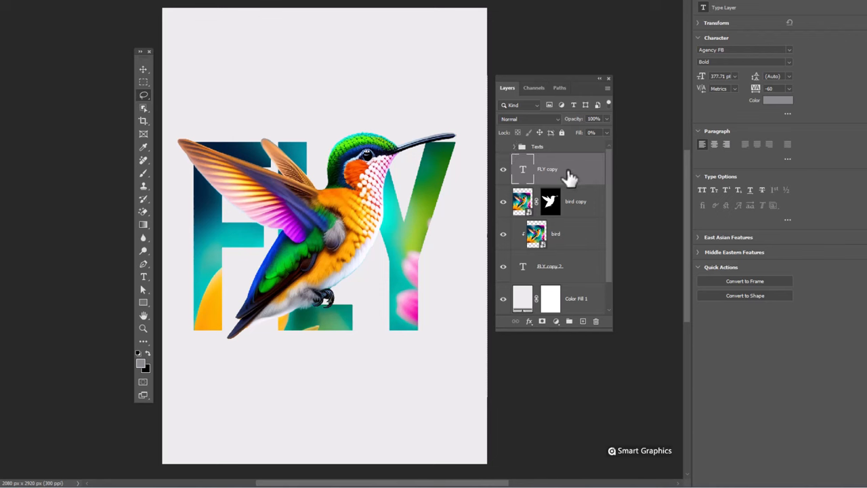
right_click(547, 168)
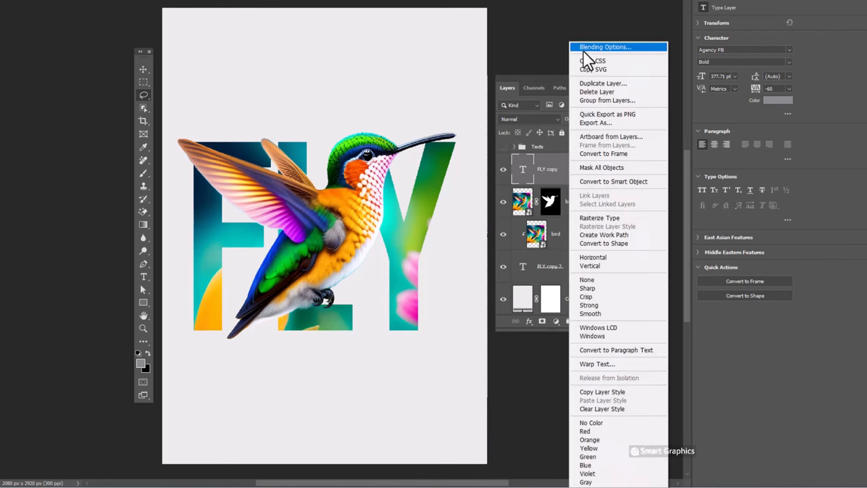
Give the top FLY letters a white Outside stroke and enable a Drop Shadow
click(604, 46)
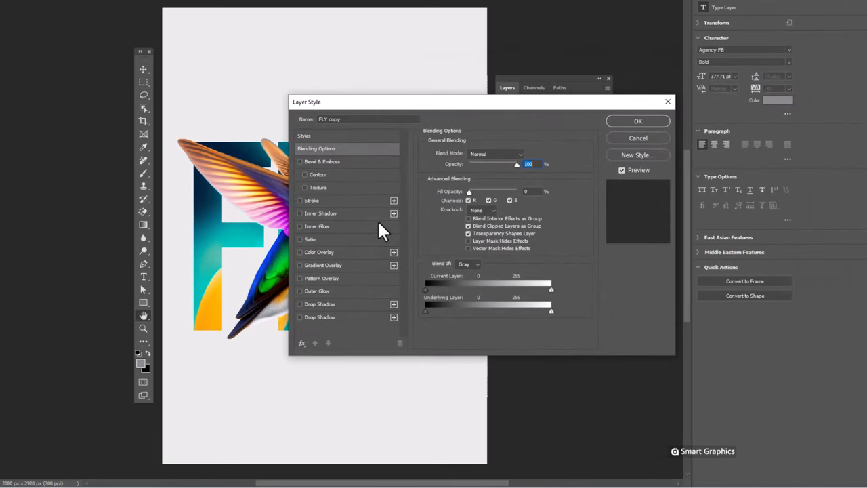
click(311, 200)
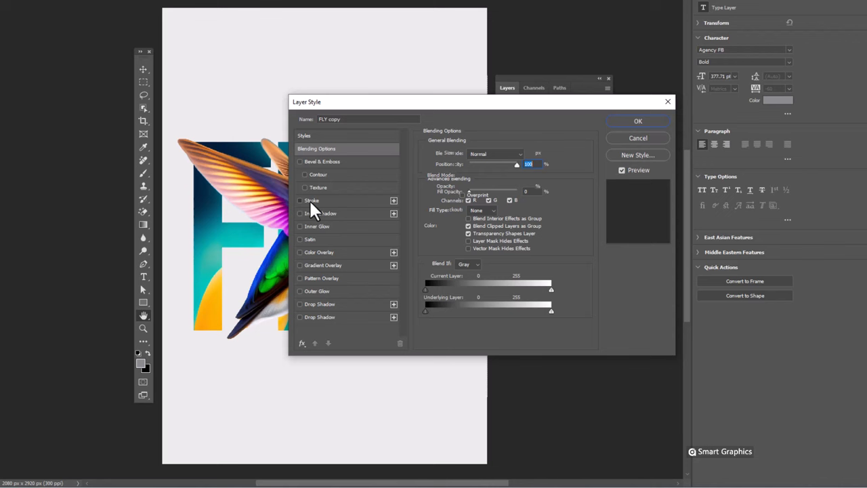
click(312, 200)
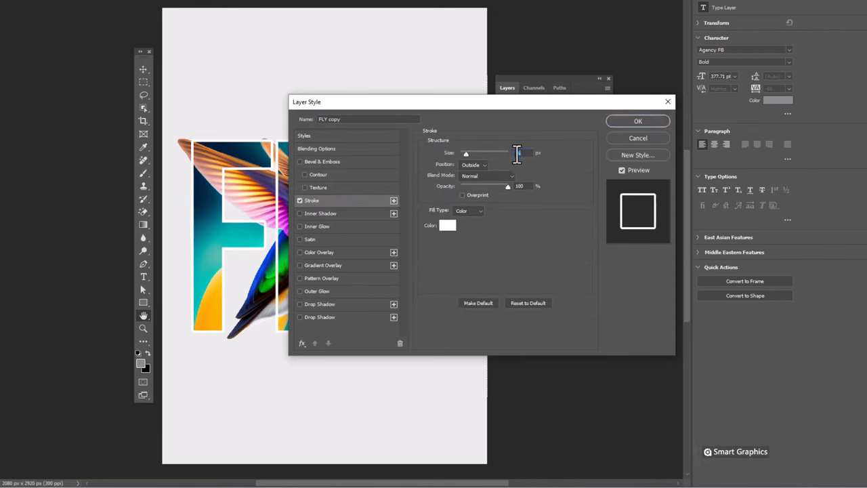
click(474, 165)
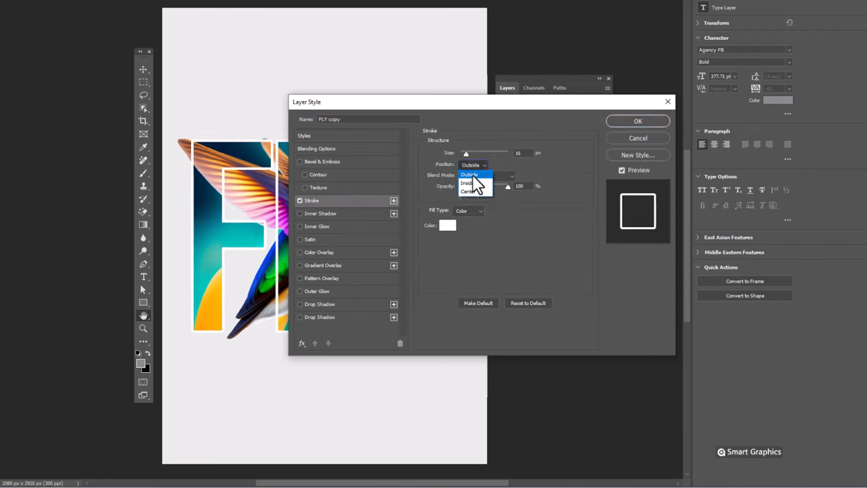
click(447, 225)
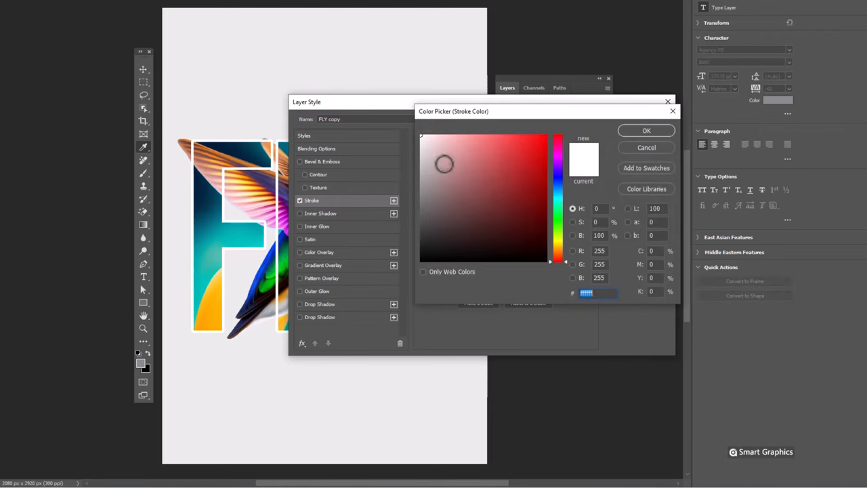
click(644, 130)
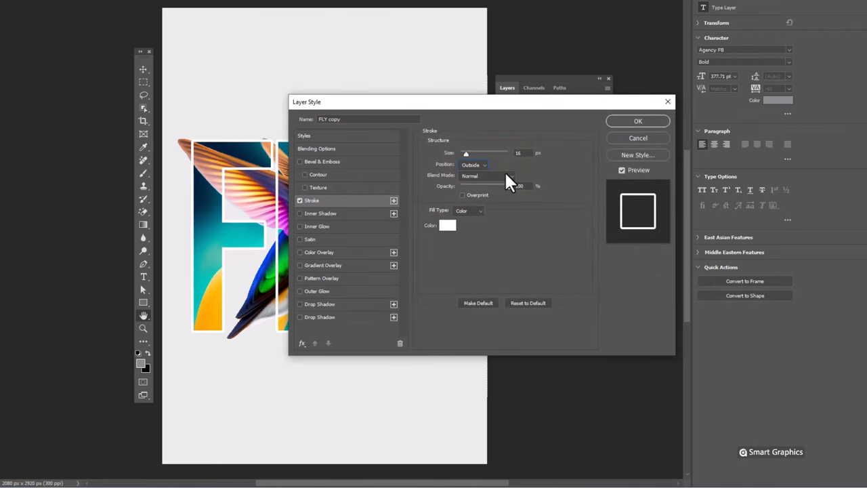
click(320, 316)
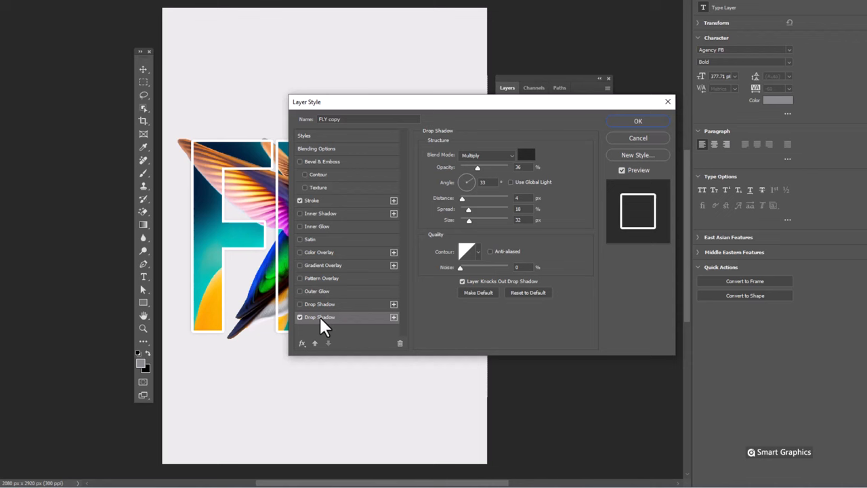
mouse_move(518, 168)
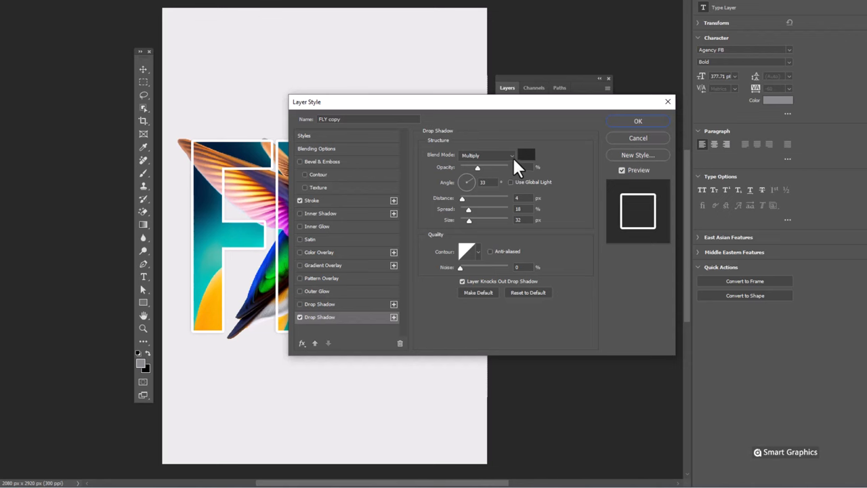
Set the drop shadow colour to dark grey 252525, apply the styles and show the Texts group
click(526, 154)
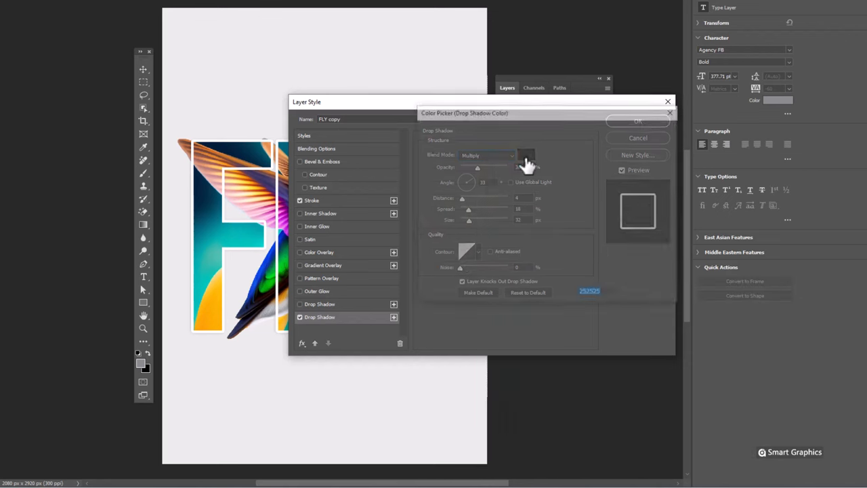
click(525, 155)
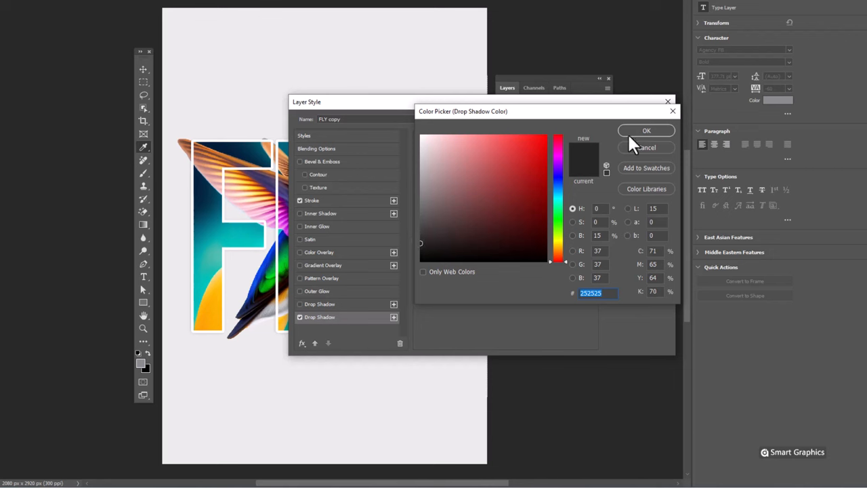
click(645, 130)
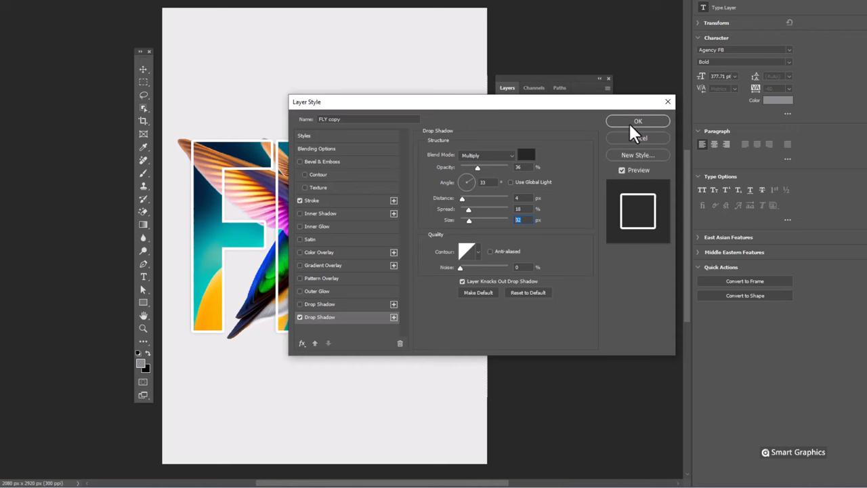
click(637, 122)
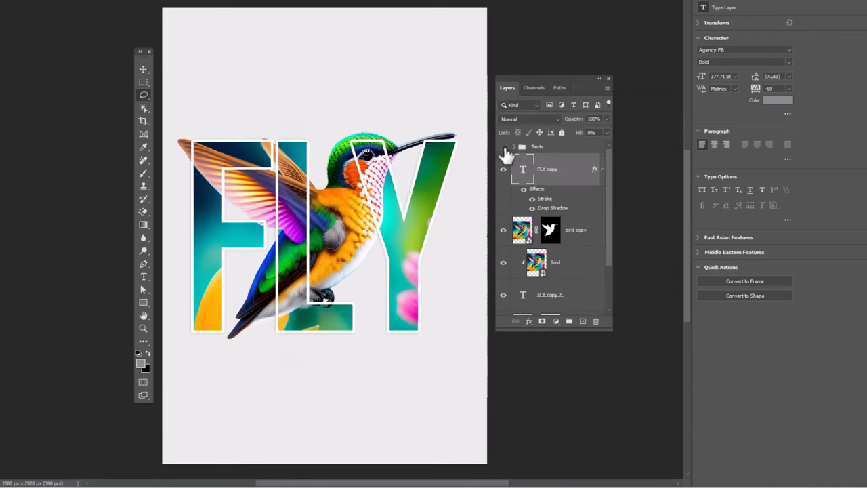
click(502, 146)
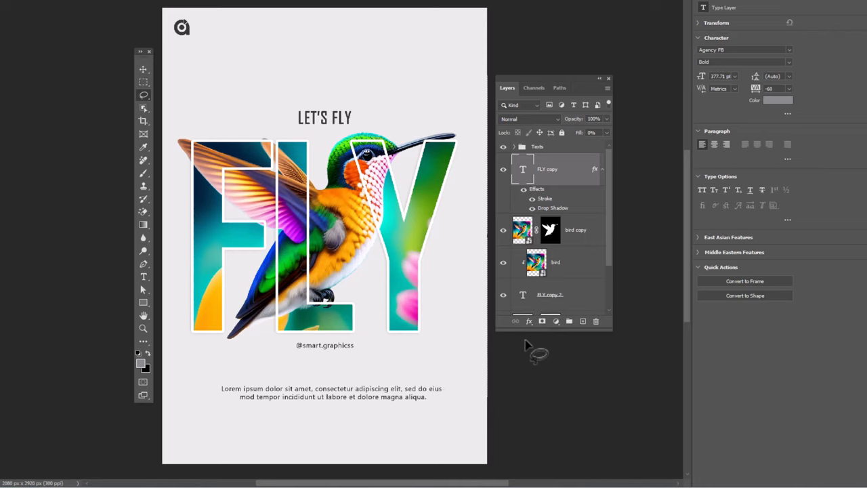